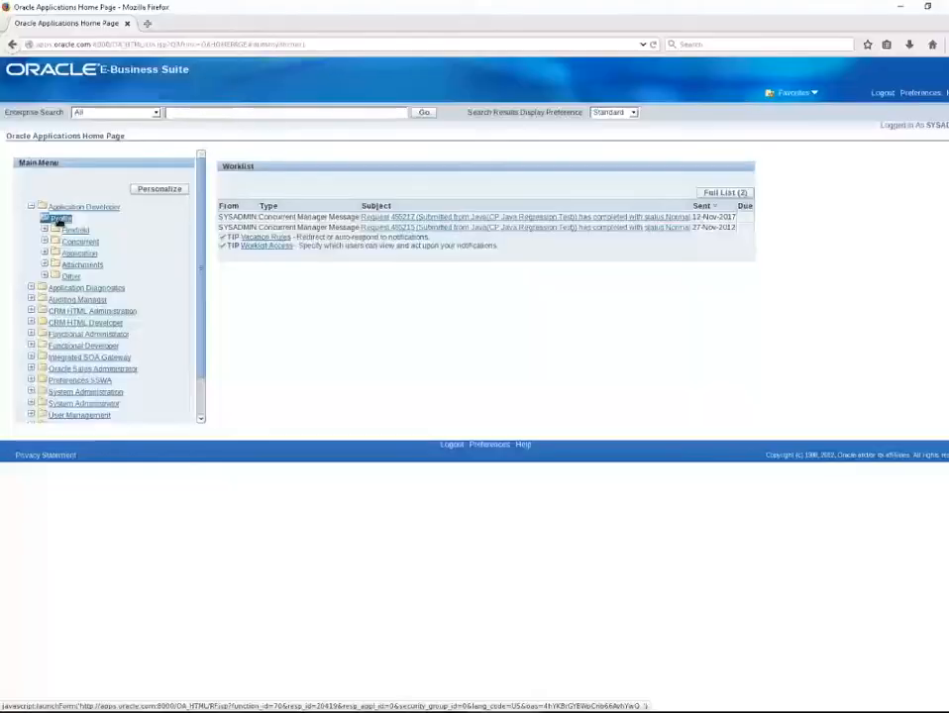
- Launch a Forms function from the Application Developer menu, reaching the J2SE plugin notice
click(59, 216)
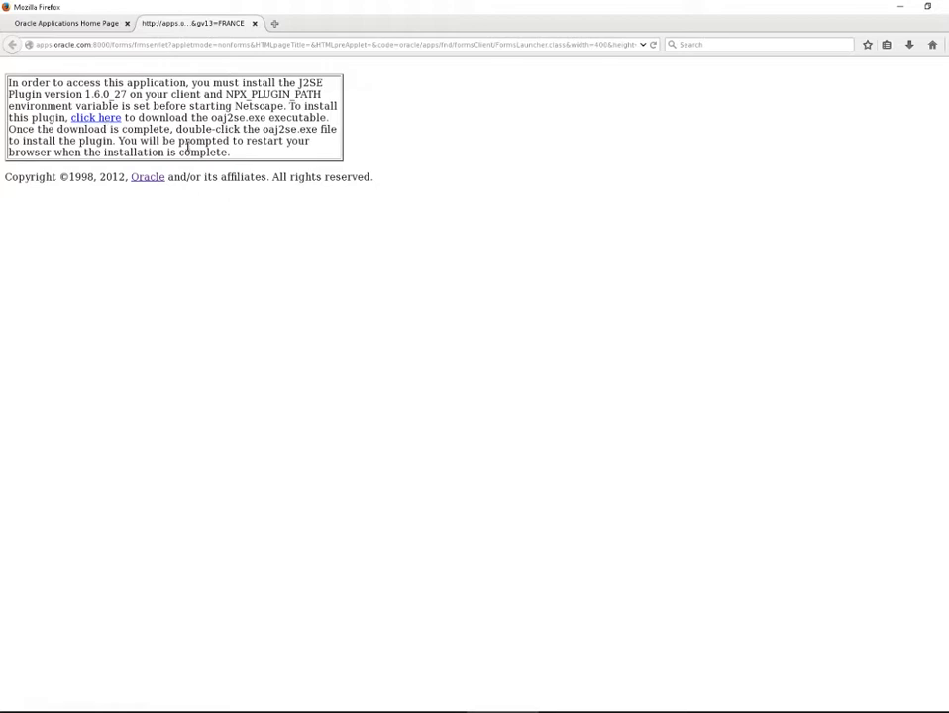
mouse_move(174, 238)
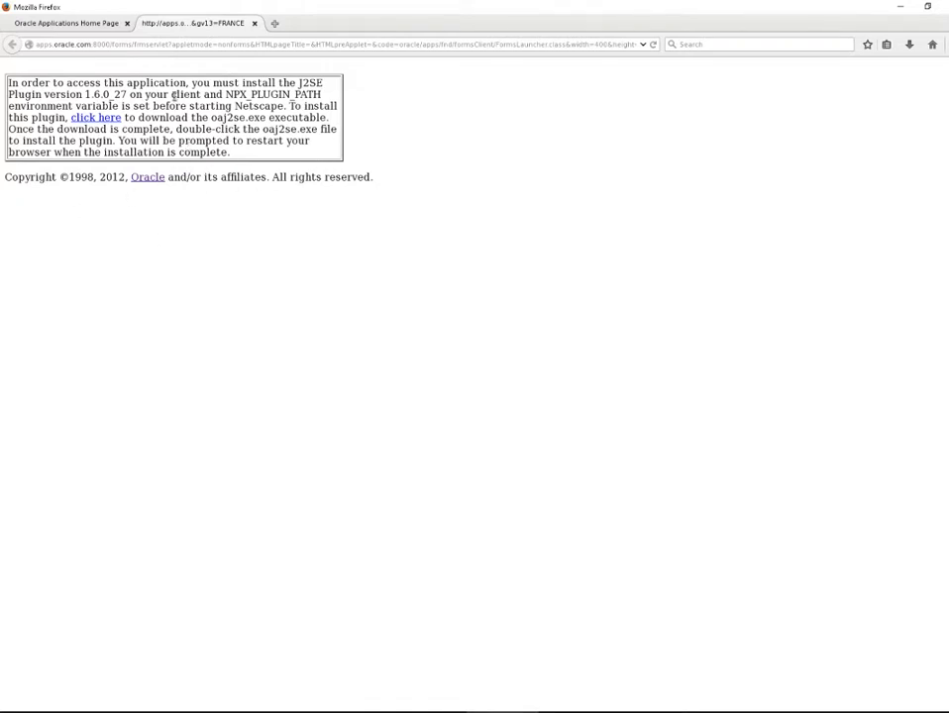
mouse_move(392, 204)
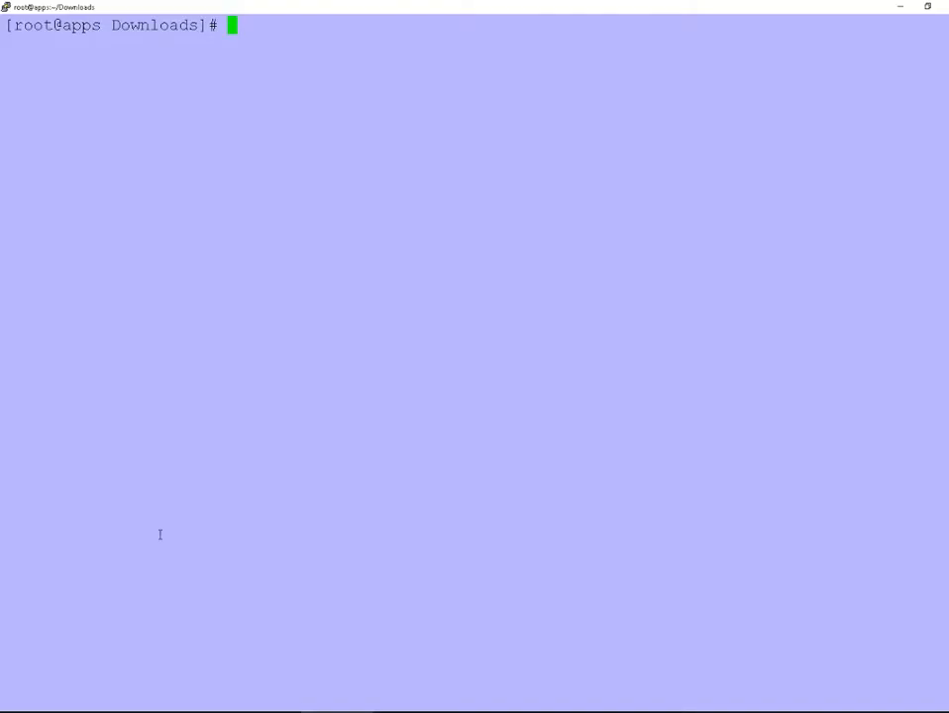
mouse_move(456, 353)
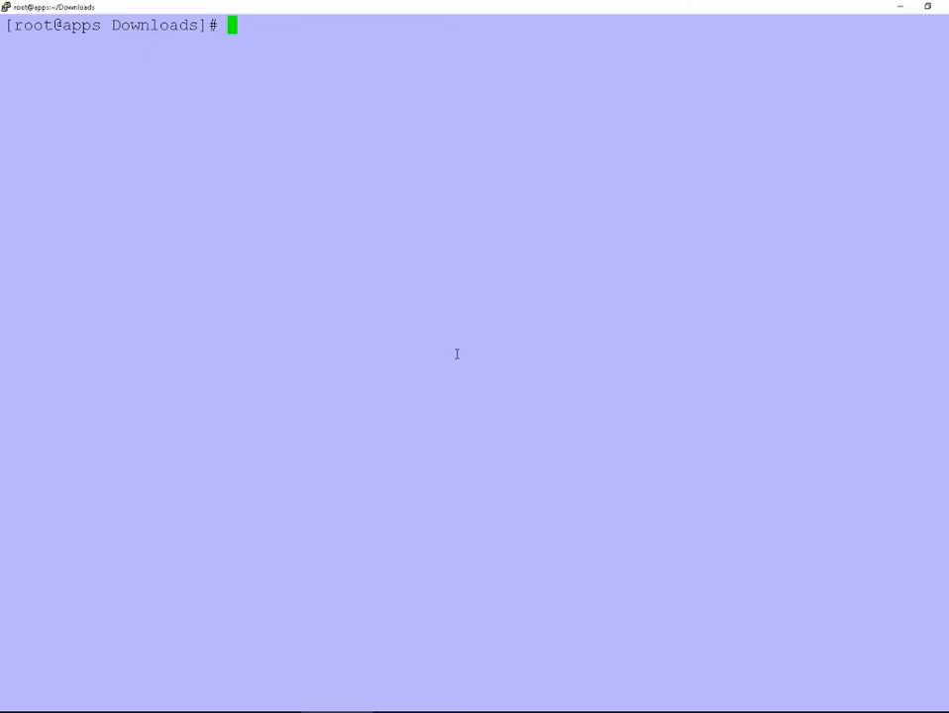
- Run uname -a to confirm a 64-bit x86_64 Oracle Linux kernel, then clear the screen
text(u)
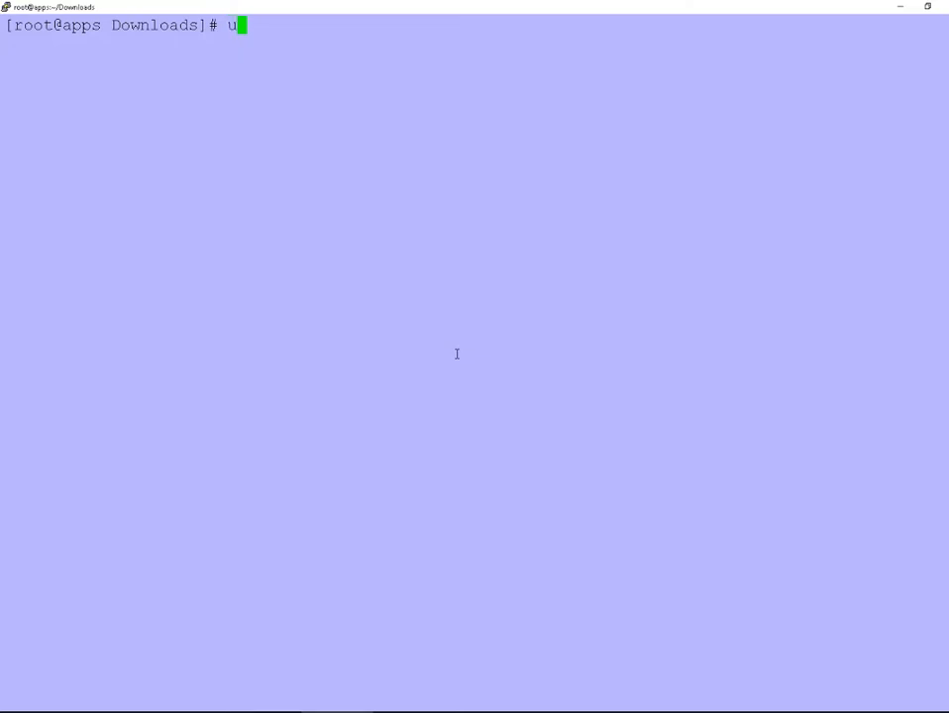
text(name -a)
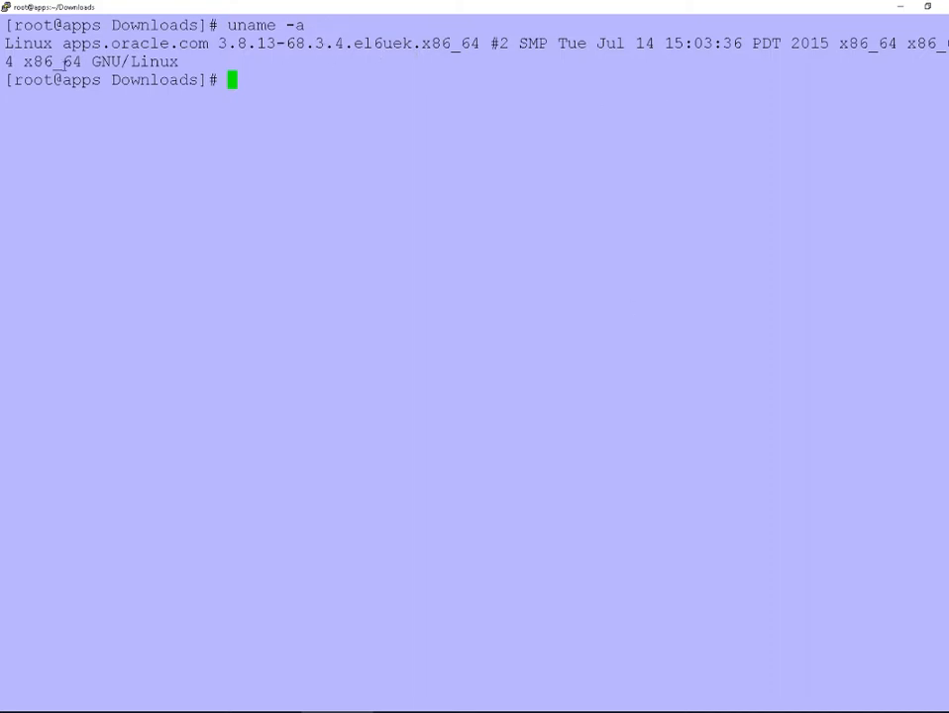
drag(7, 43, 178, 62)
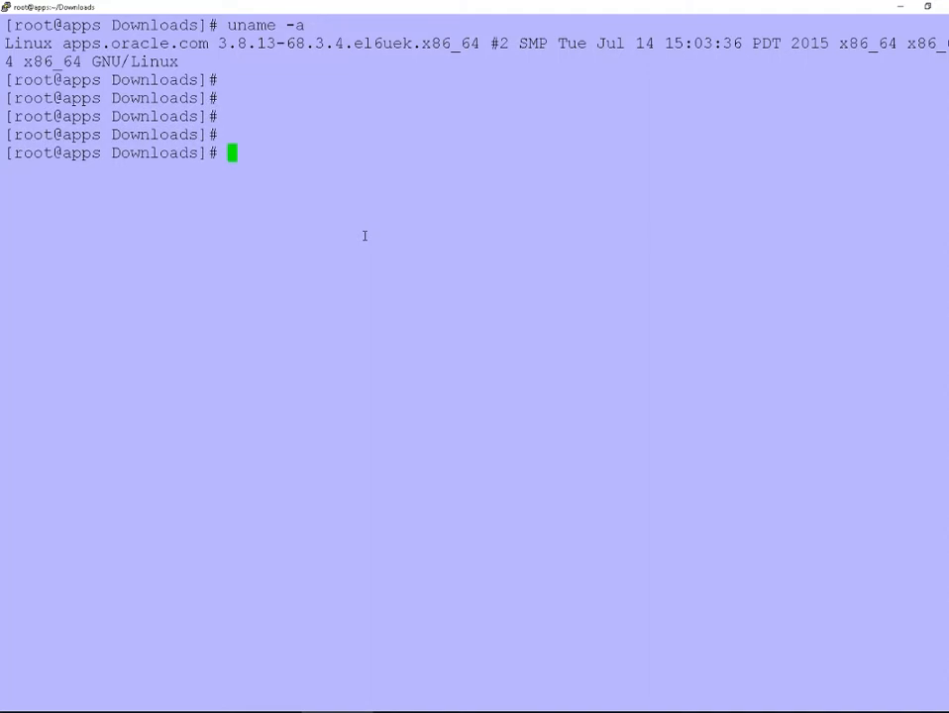
text(c)
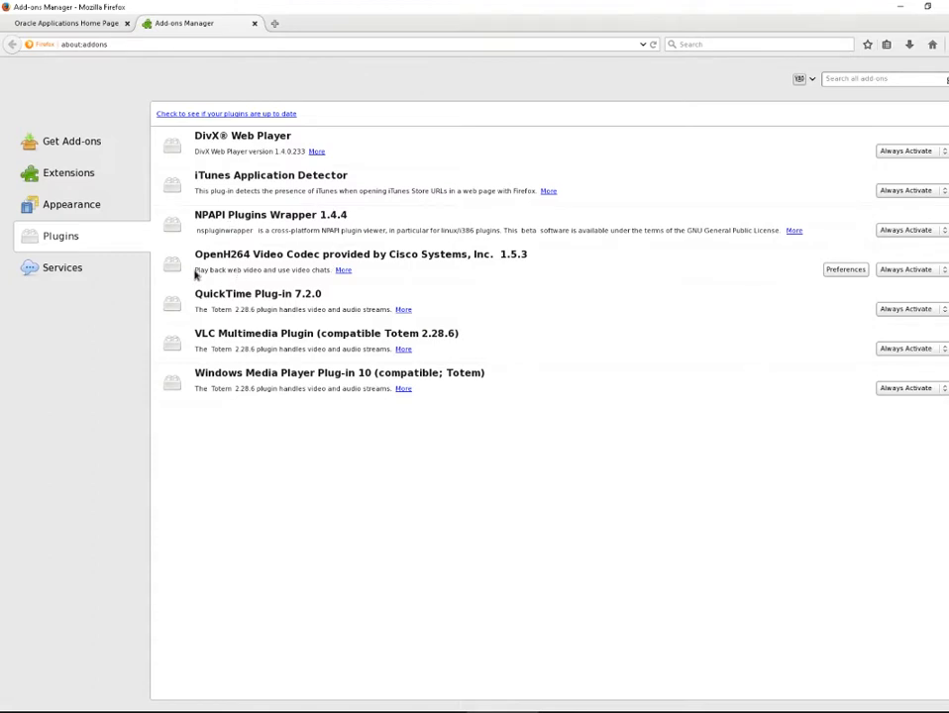
mouse_move(228, 373)
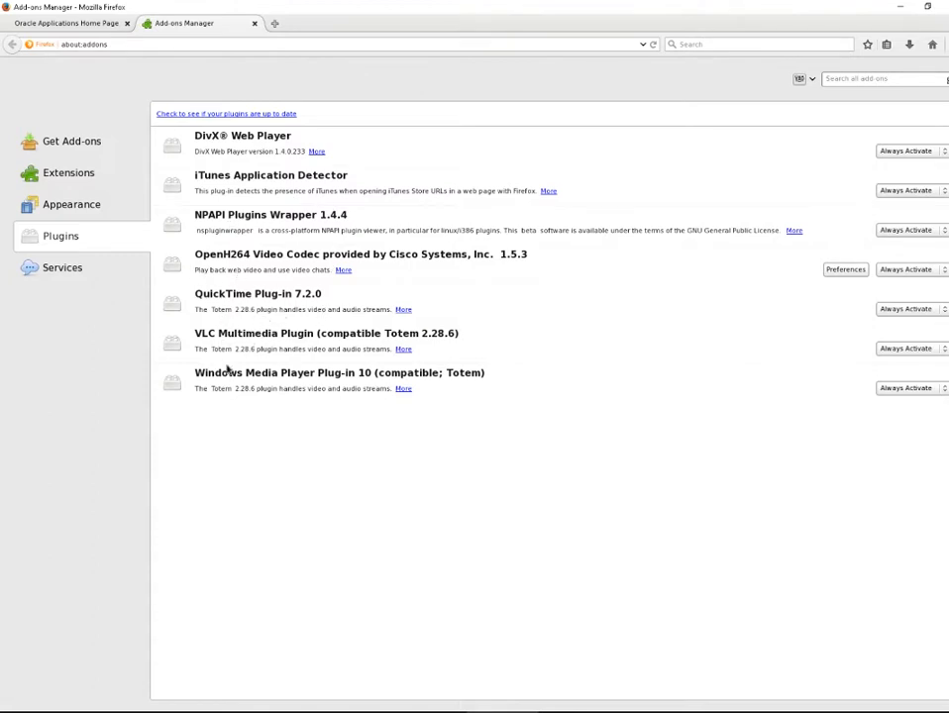
mouse_move(408, 424)
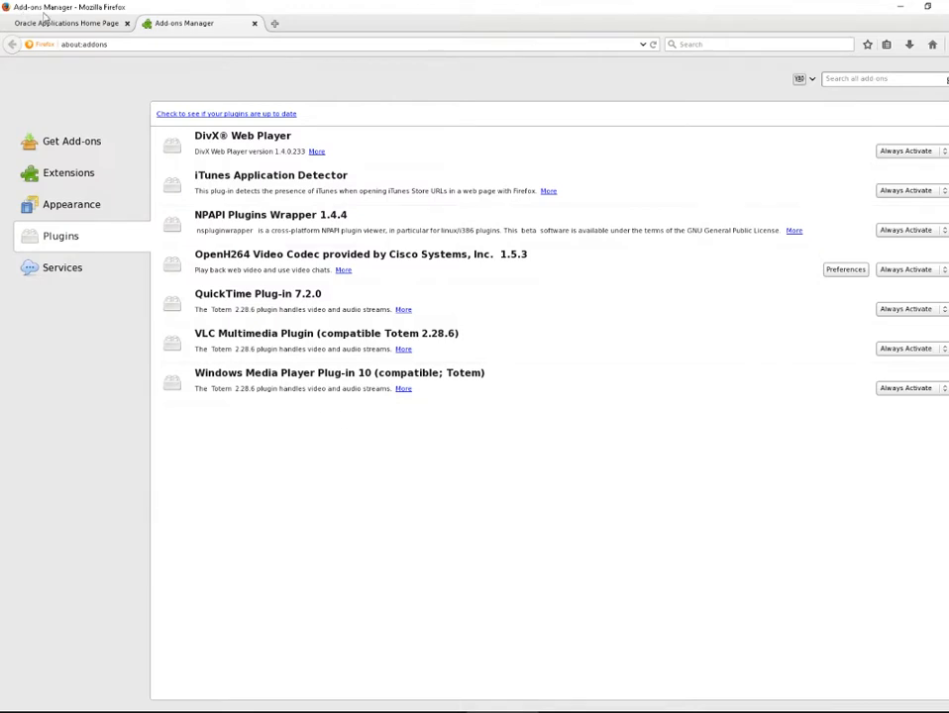
- Return to the Oracle Applications Home Page tab and focus the cleared Terminal
click(67, 24)
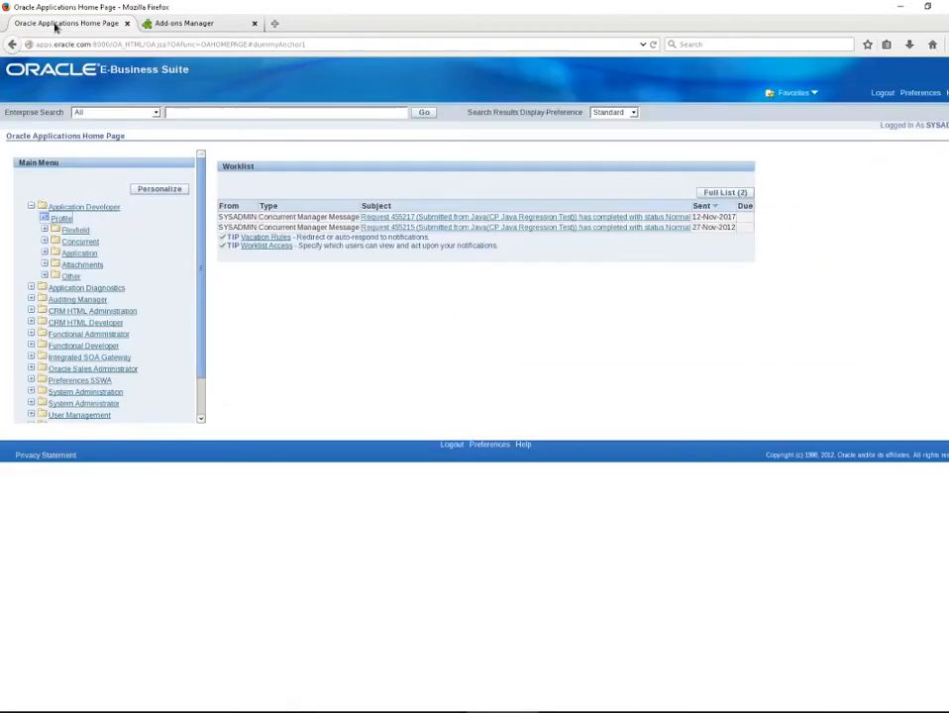
mouse_move(399, 348)
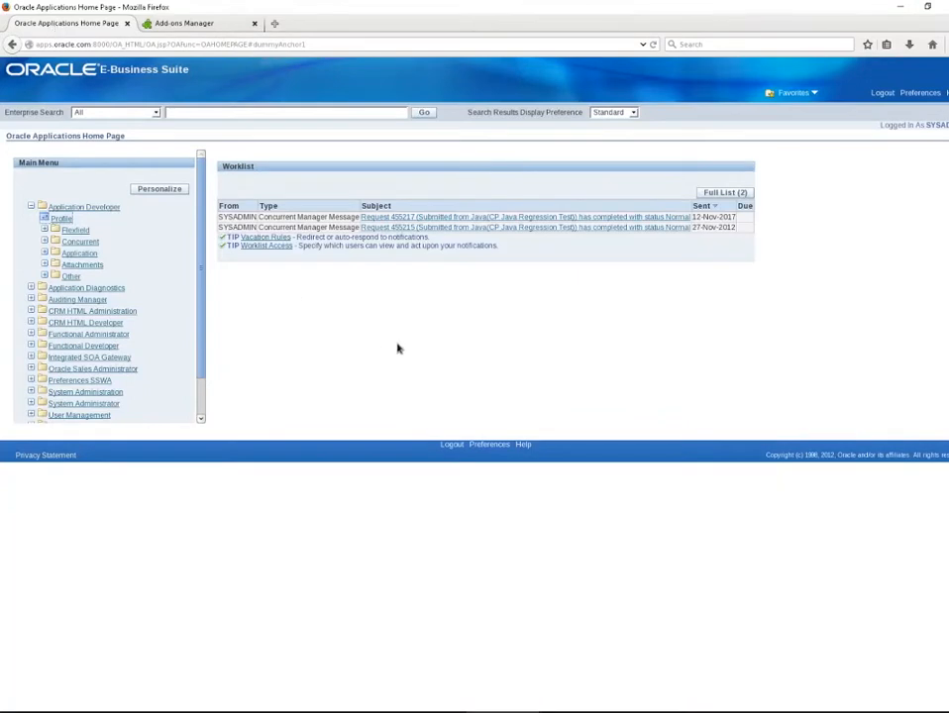
mouse_move(388, 353)
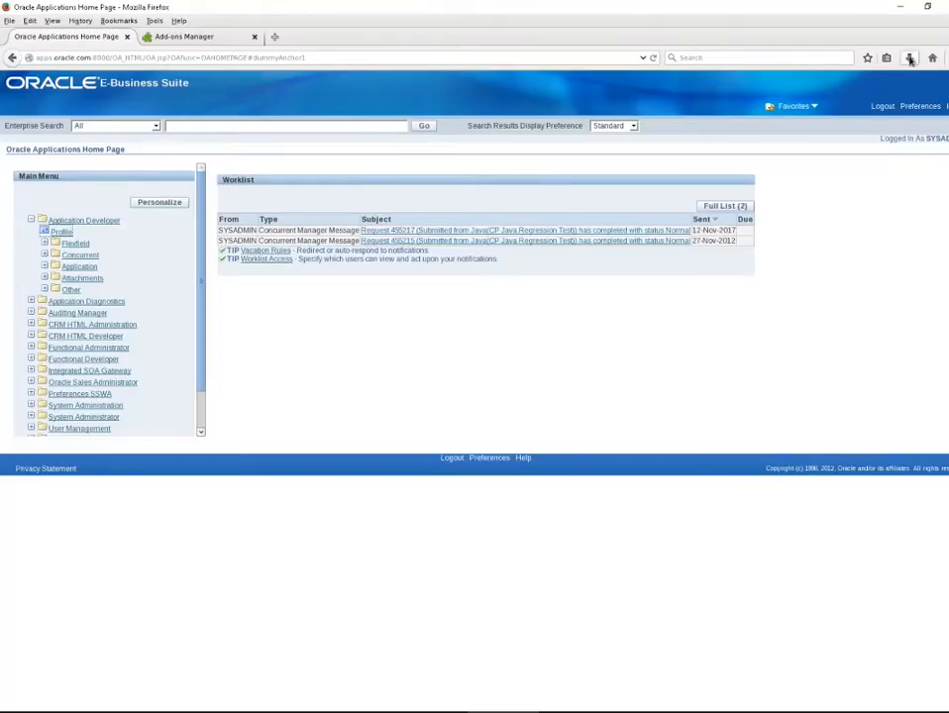
click(911, 57)
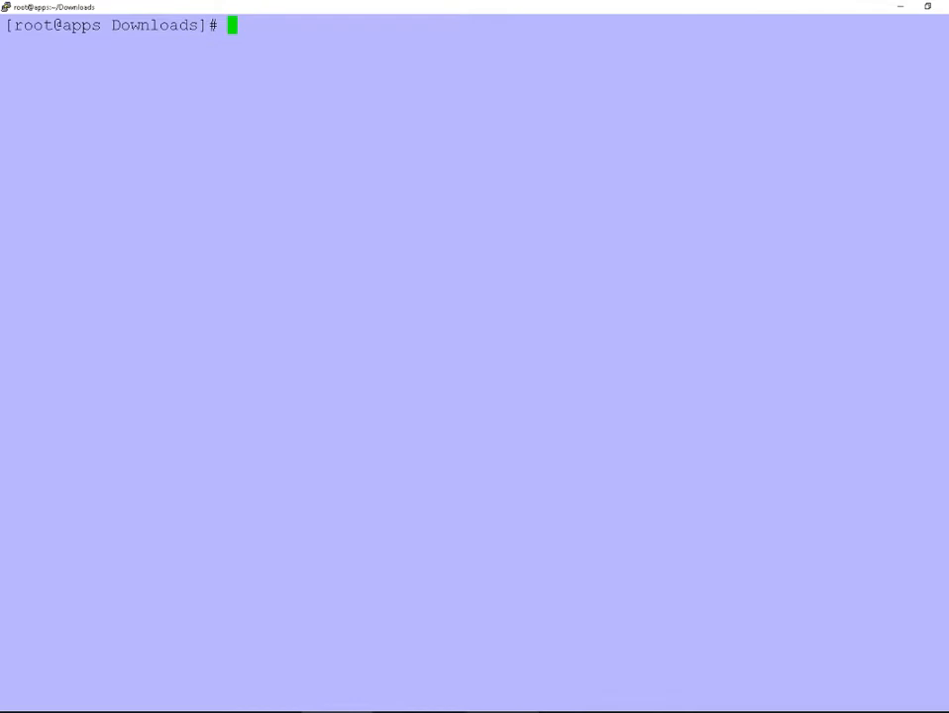
- Run which java, then list Downloads with ls -ltr to see the jre-6u30 and jdk-6u30 packages
text(which java)
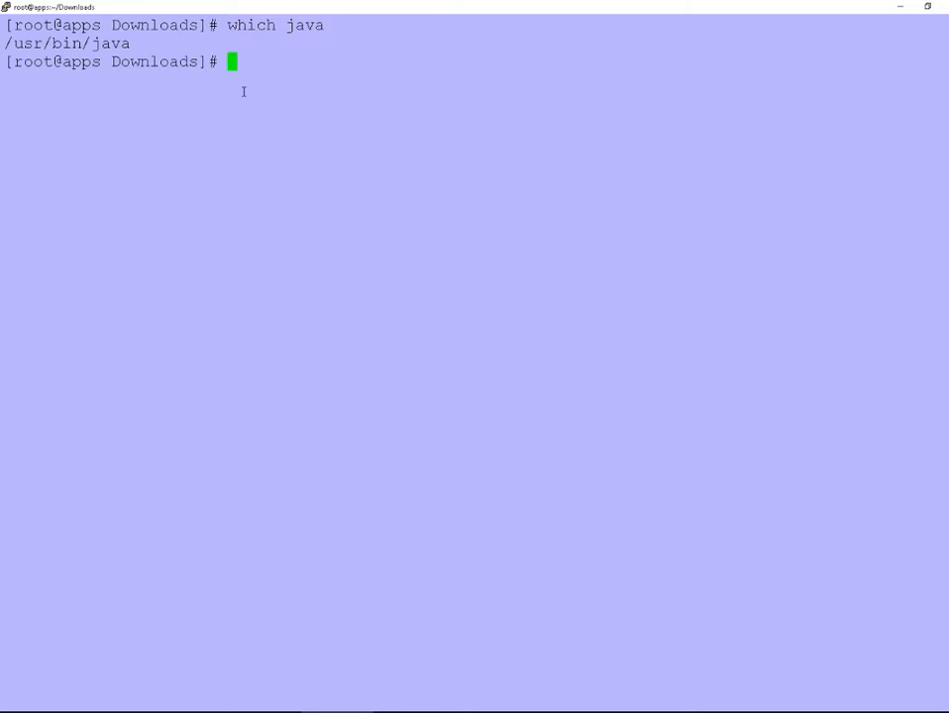
mouse_move(736, 174)
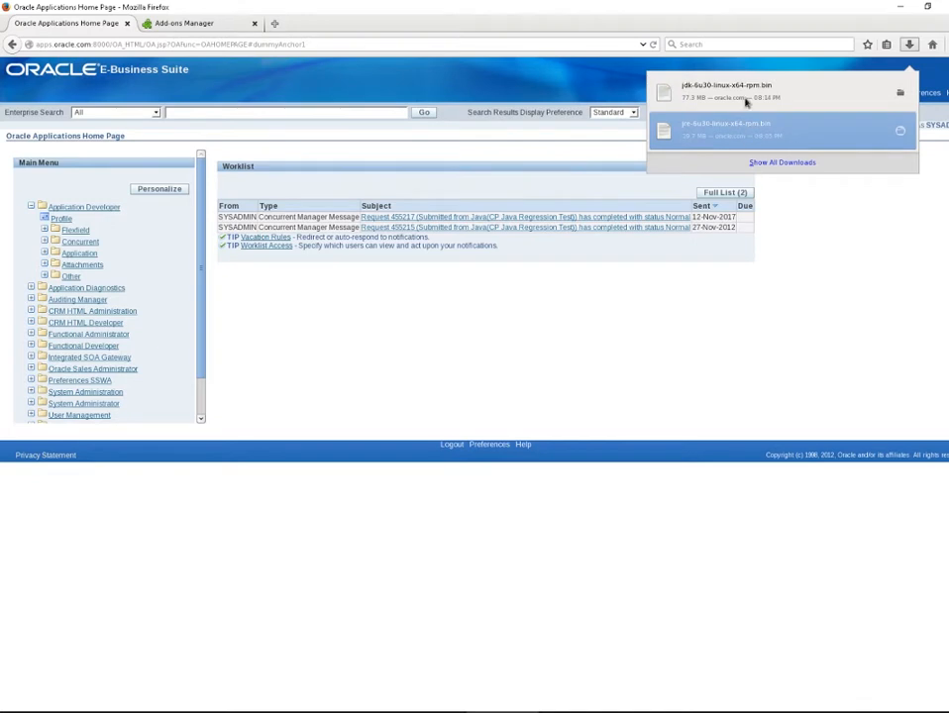
mouse_move(755, 127)
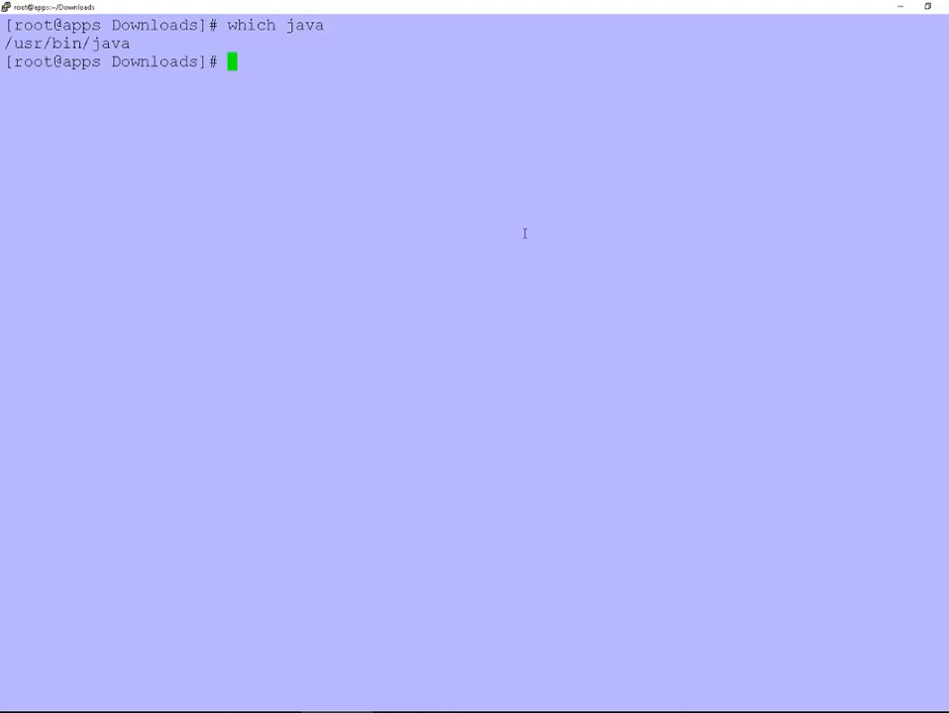
text(ls)
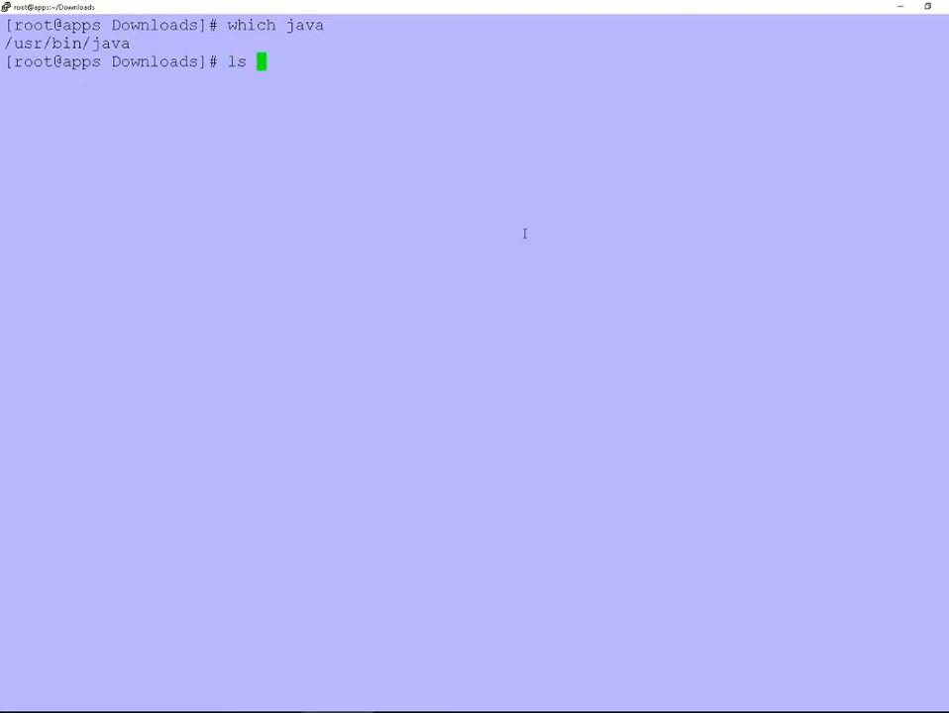
text(-ltr)
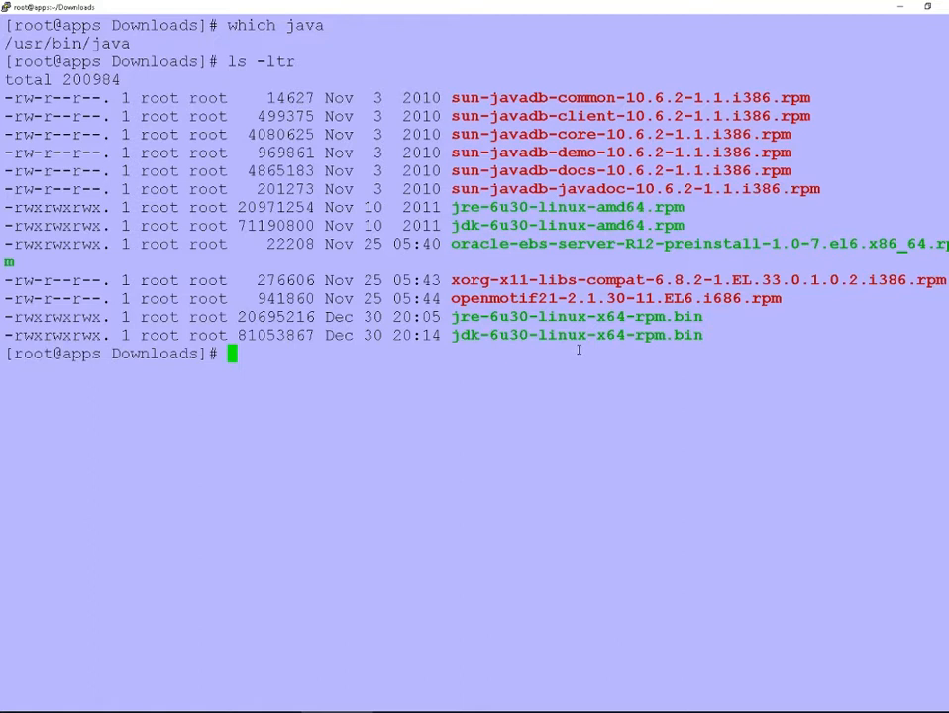
text(./j)
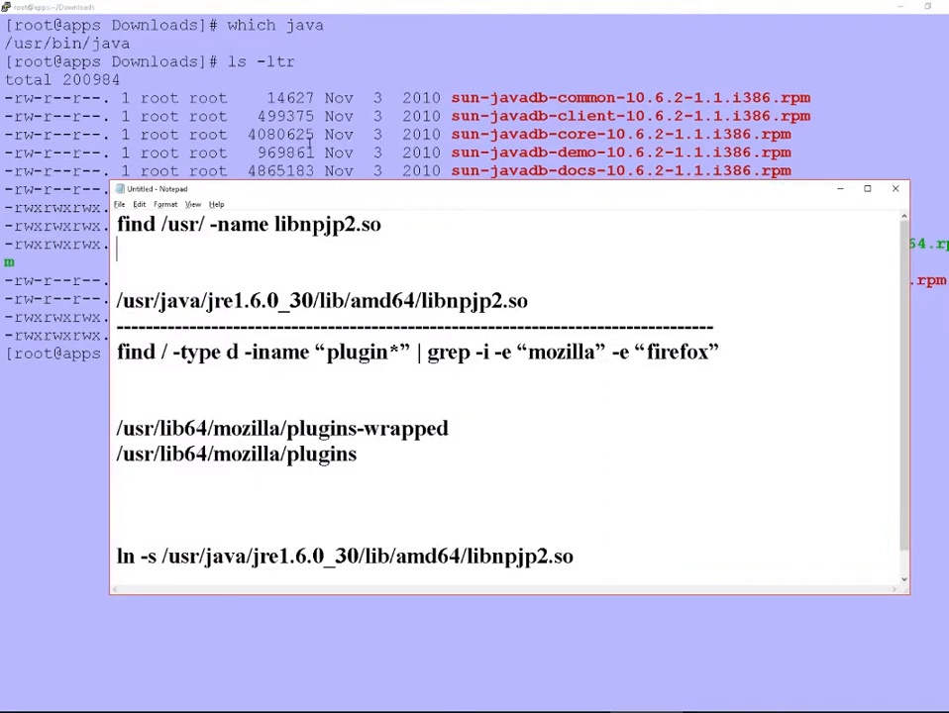
- Run find /usr/ -name libnpjp2.so, locating the file under both the JDK and JRE directories
double_click(325, 224)
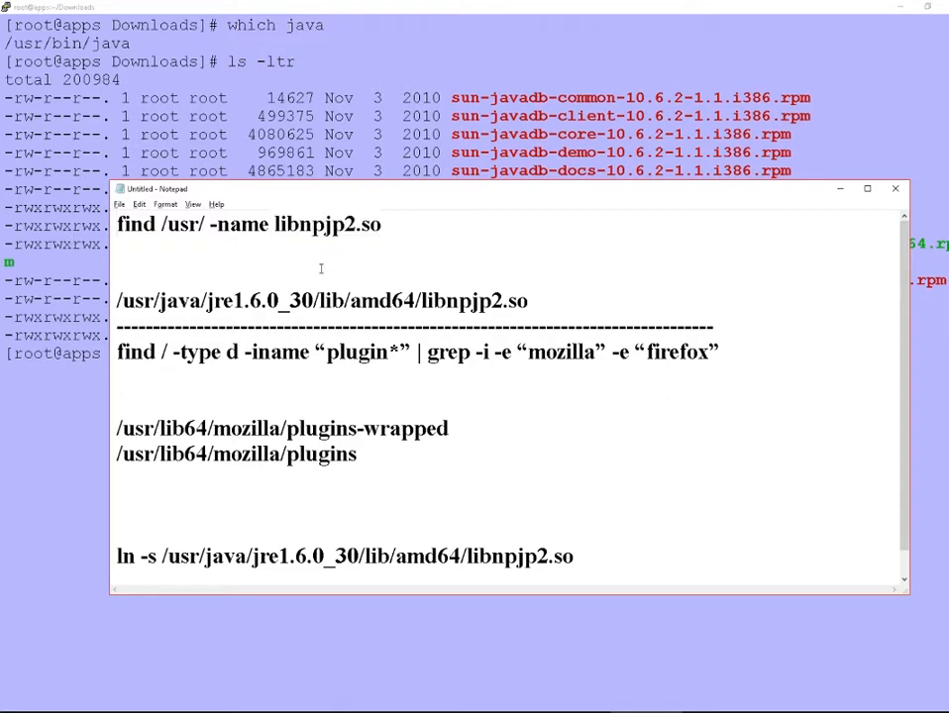
click(896, 189)
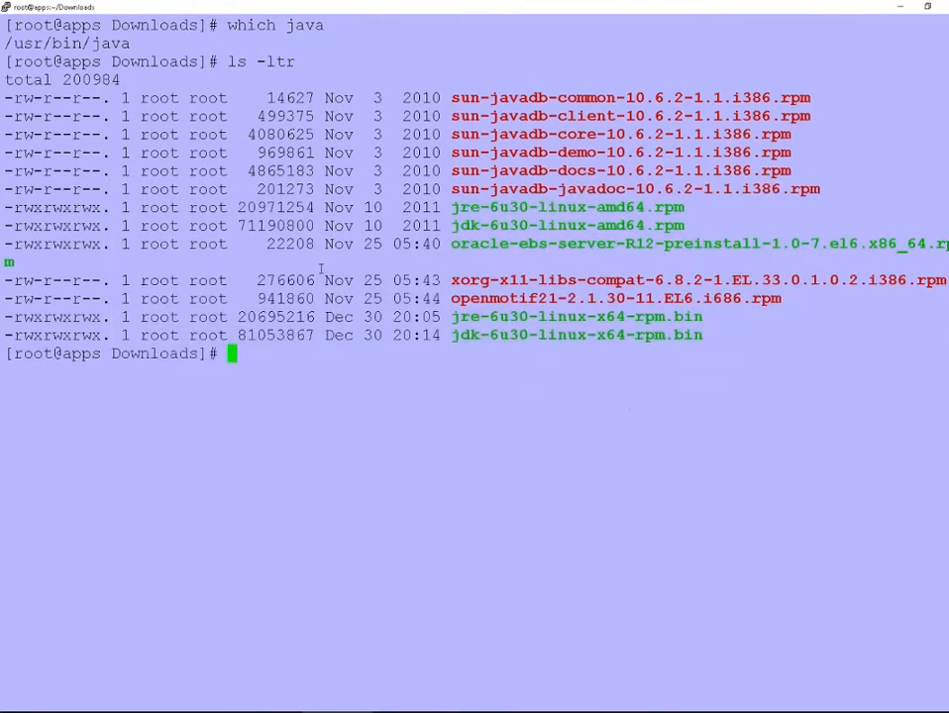
text(find /usr/ -name libnpjp2.so)
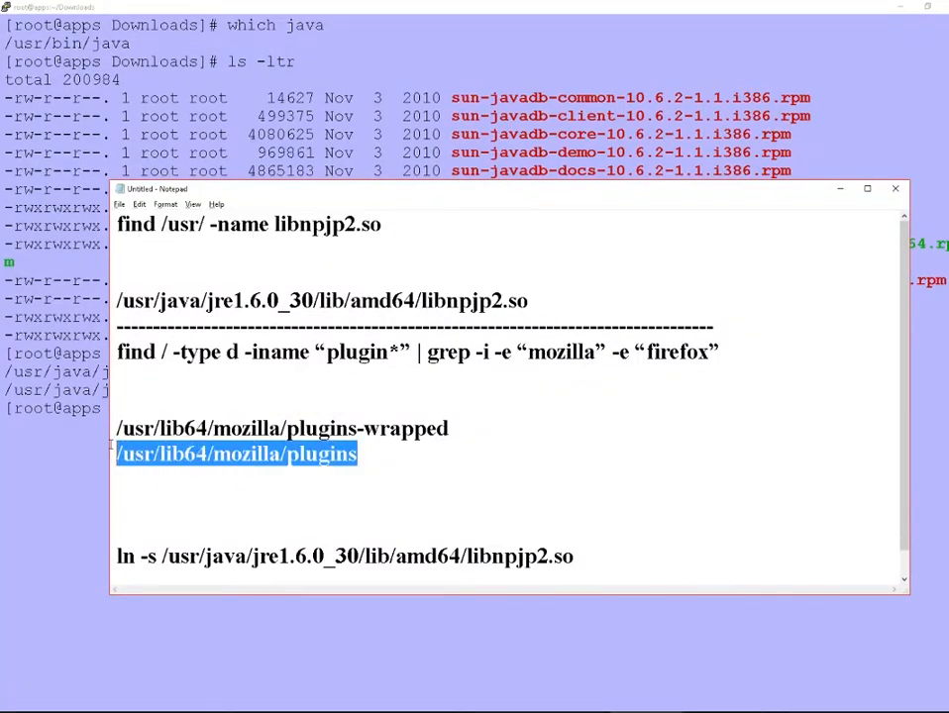
click(896, 188)
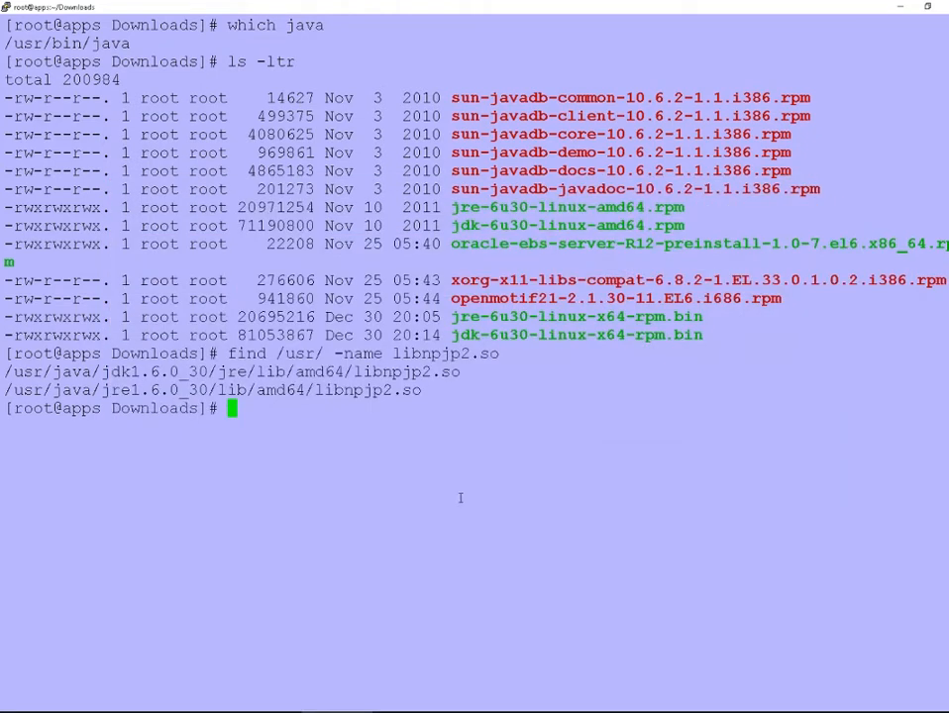
- Change into /usr/lib64/mozilla/plugins and list its contents
text(cd)
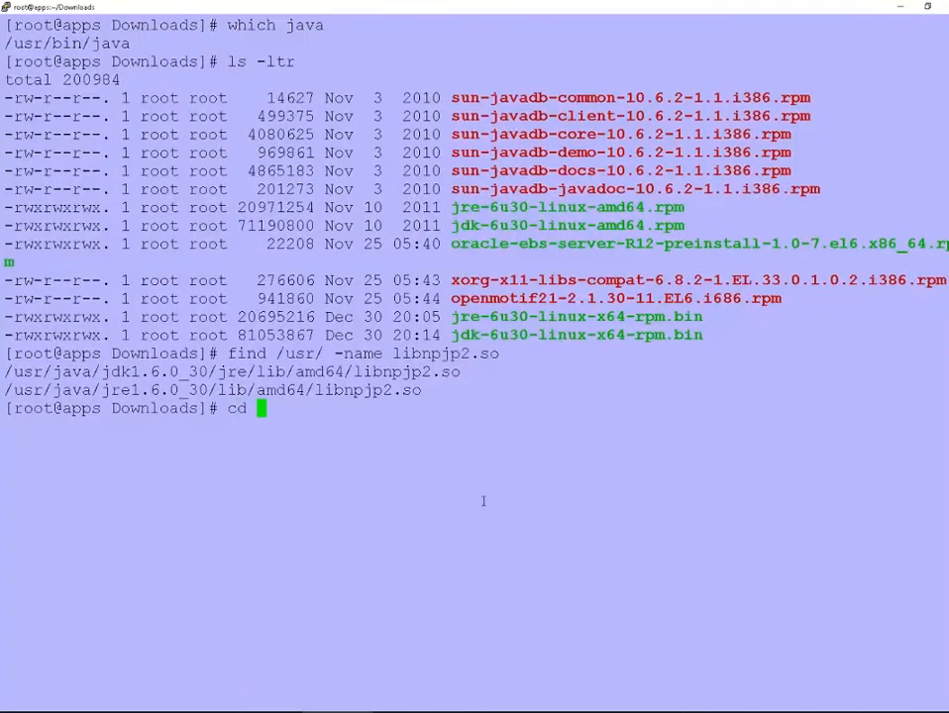
text(/usr/lib64/mozilla/plugins)
text(ls =)
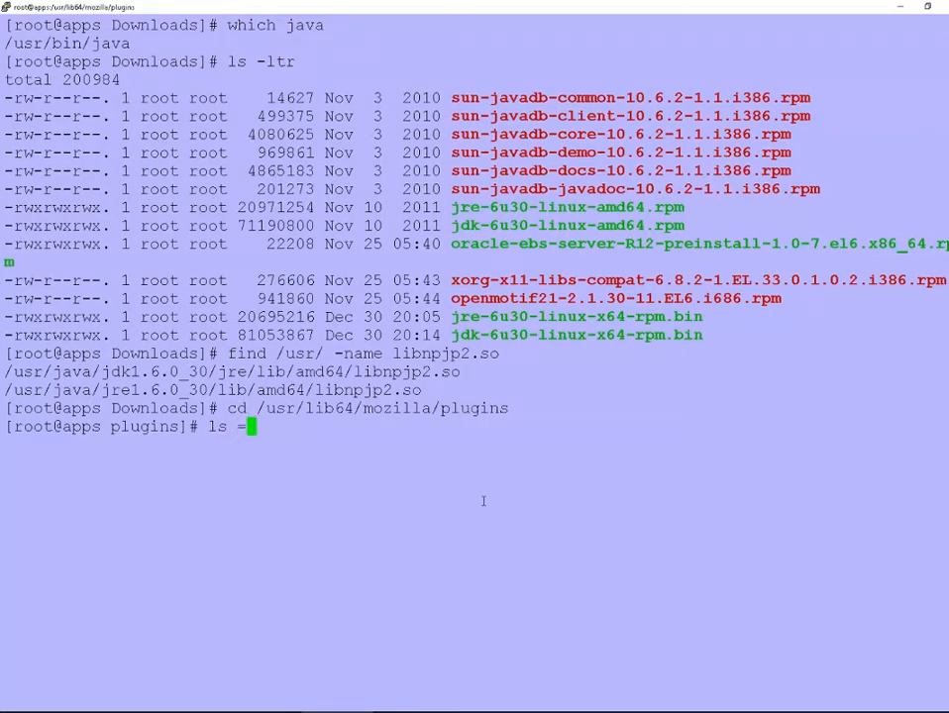
text(-)
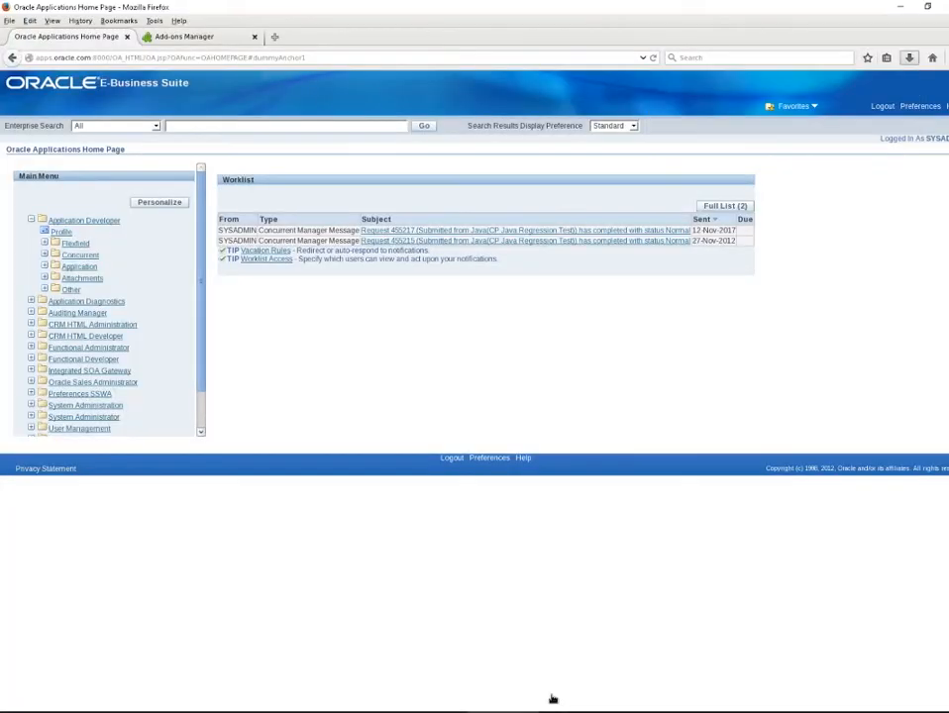
click(183, 35)
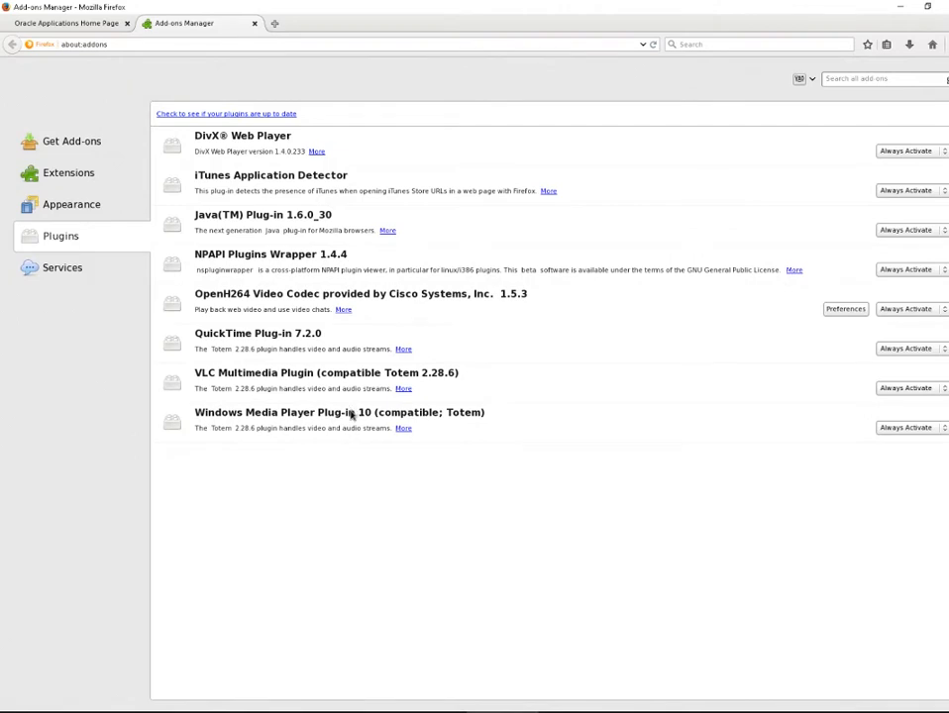
mouse_move(109, 176)
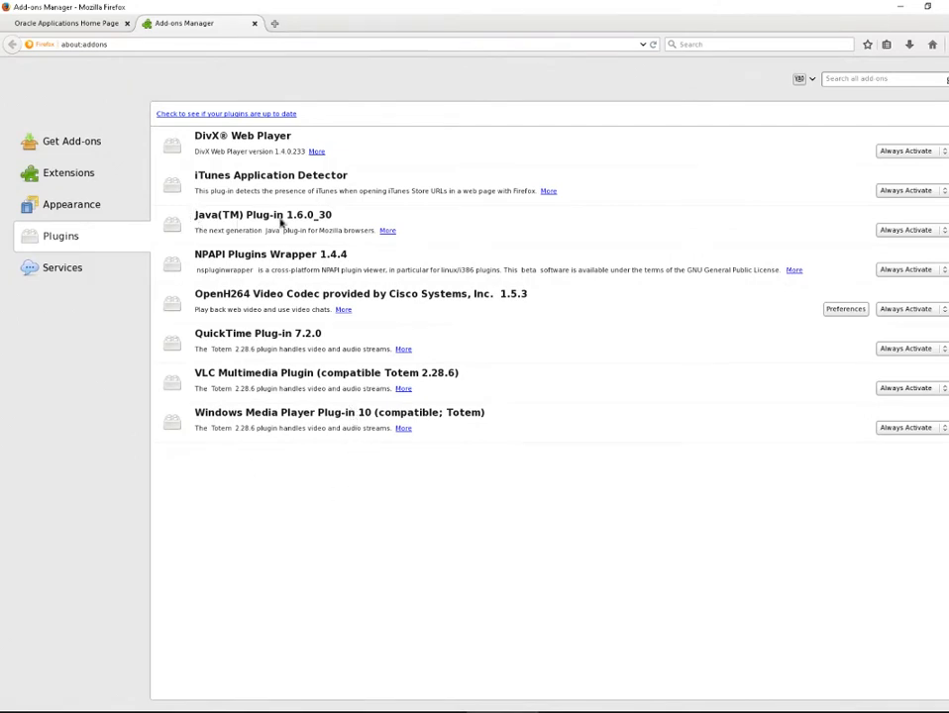
mouse_move(349, 253)
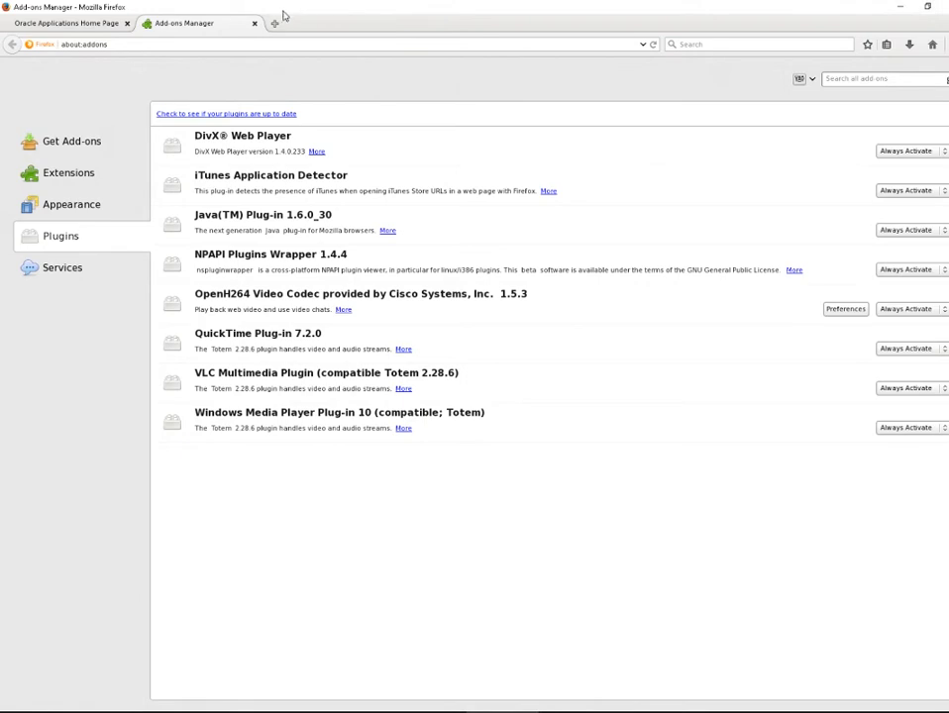
click(69, 24)
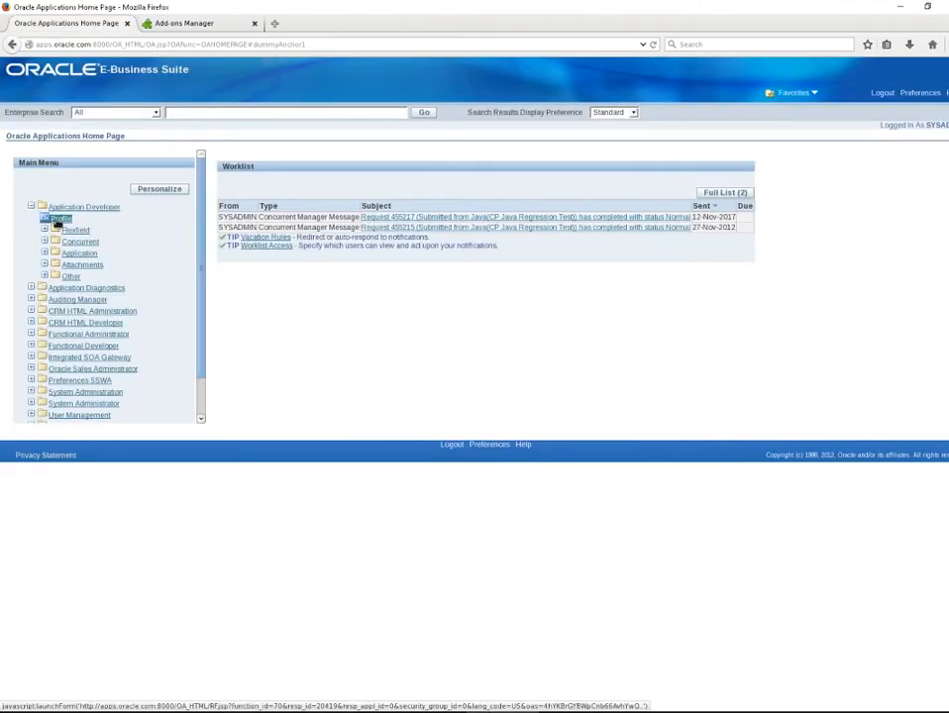
- Launch the Profile form and allow pop-ups from the Oracle site via Firefox's warning bar
click(62, 216)
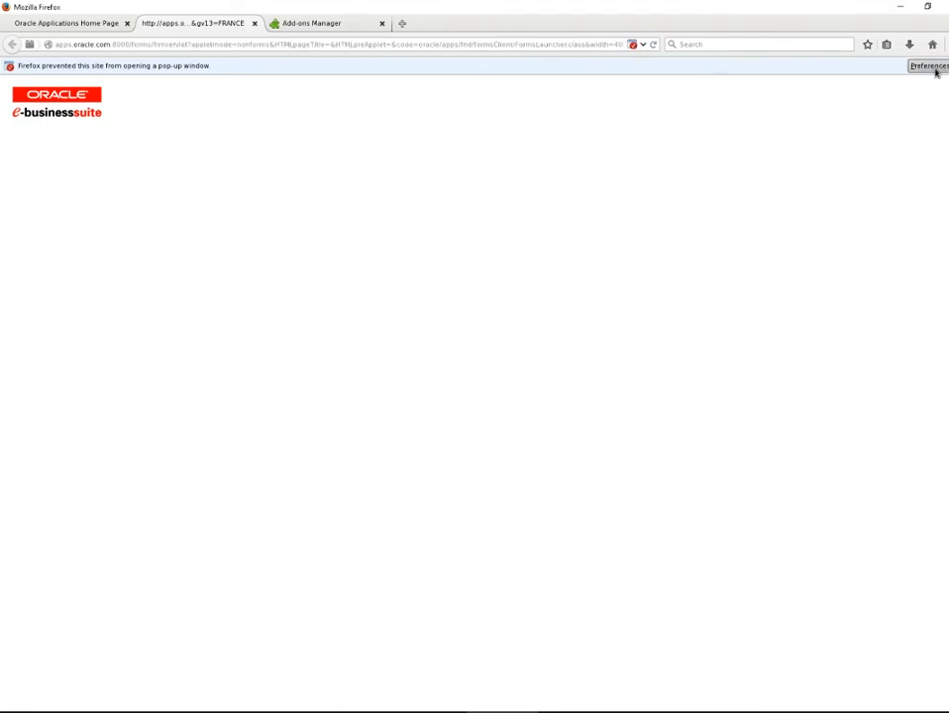
mouse_move(939, 155)
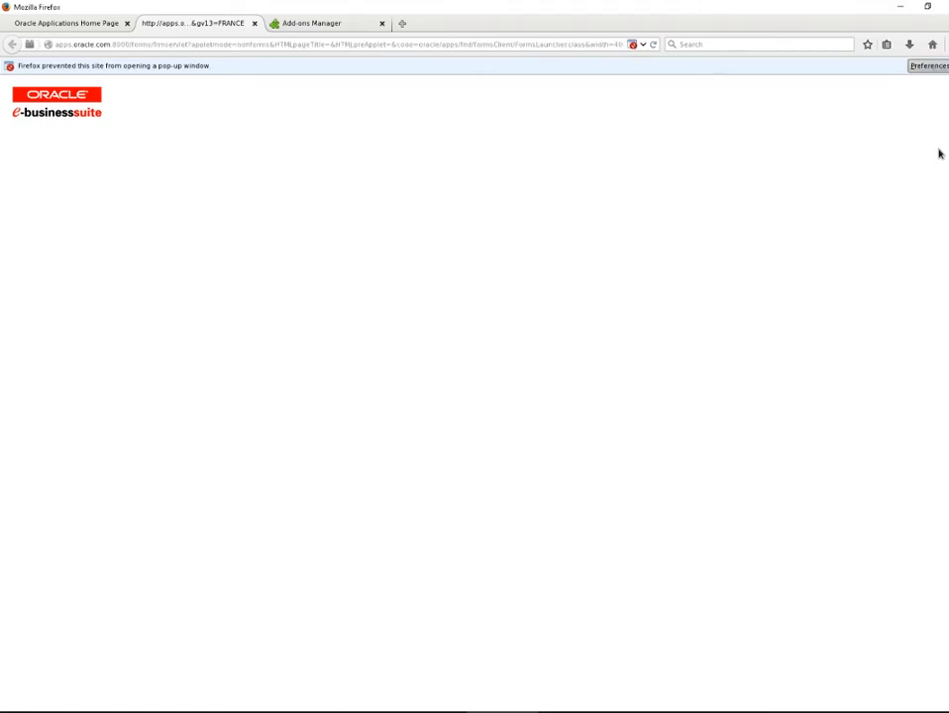
click(928, 68)
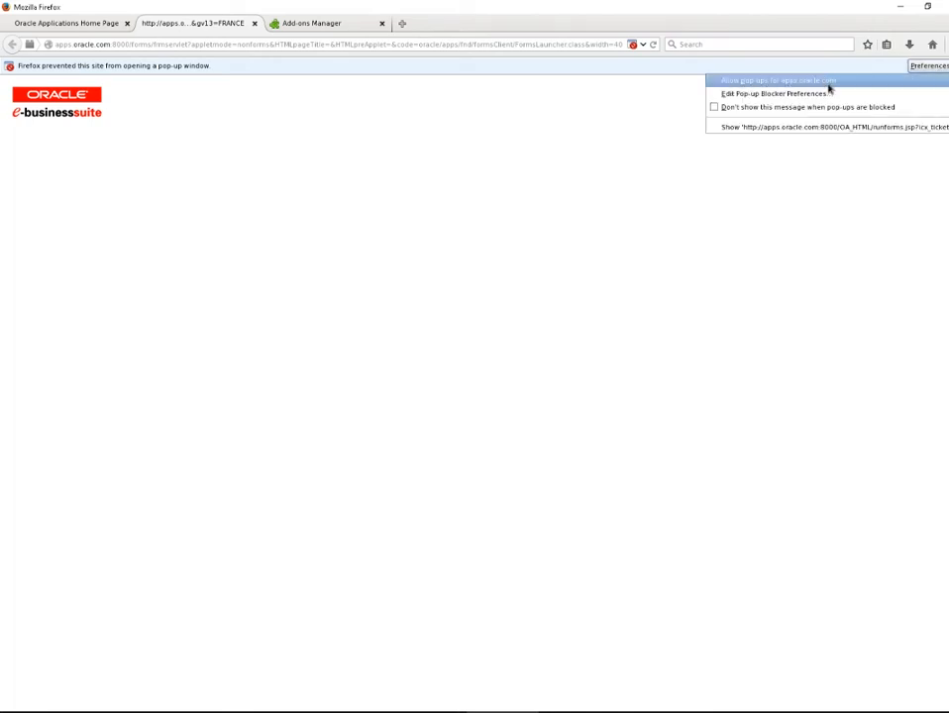
click(781, 79)
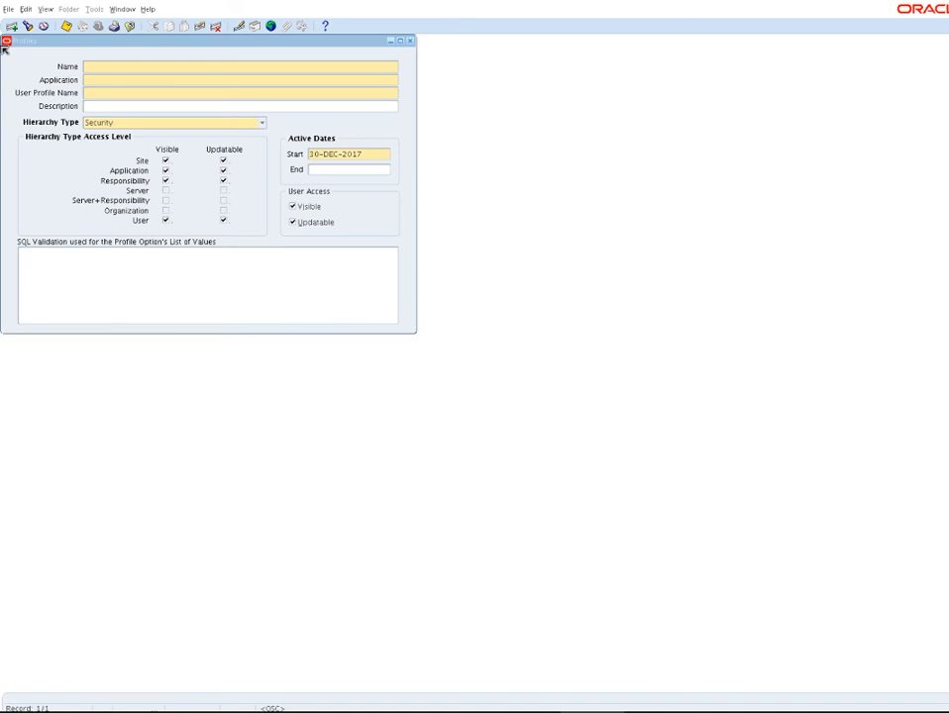
mouse_move(432, 35)
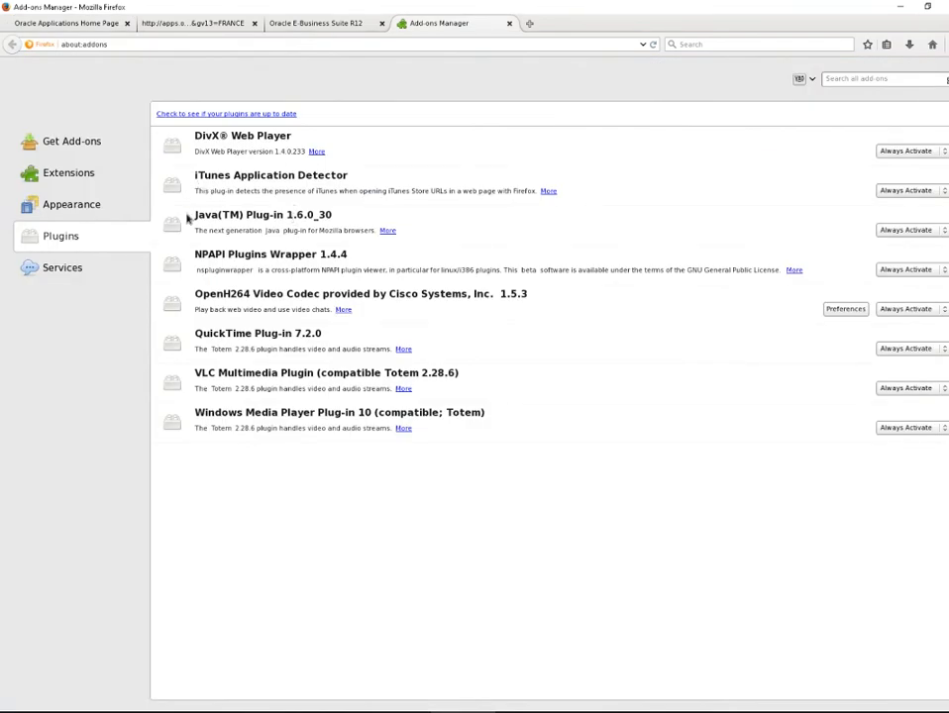
- Highlight the Java(TM) Plug-in 1.6.0_30 entry in Firefox's Add-ons Manager plugins list
click(261, 221)
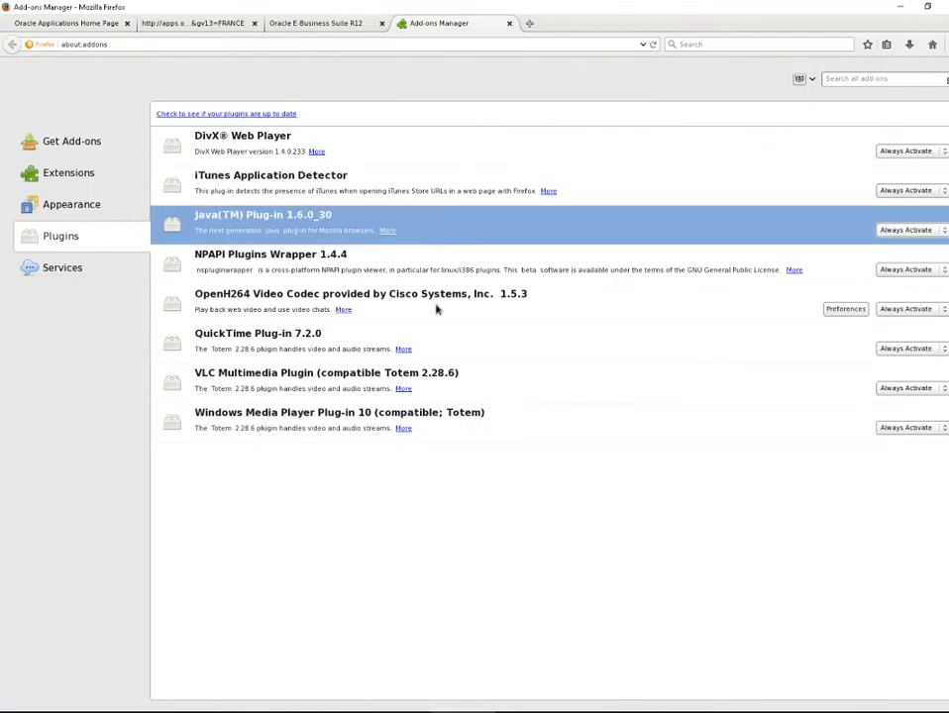
mouse_move(400, 228)
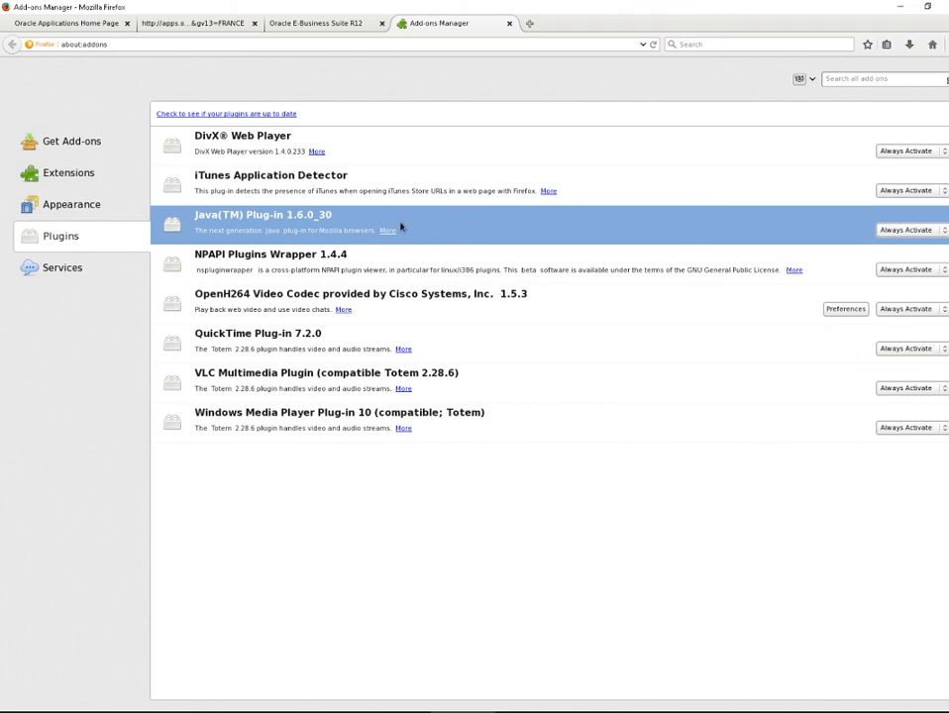
mouse_move(412, 230)
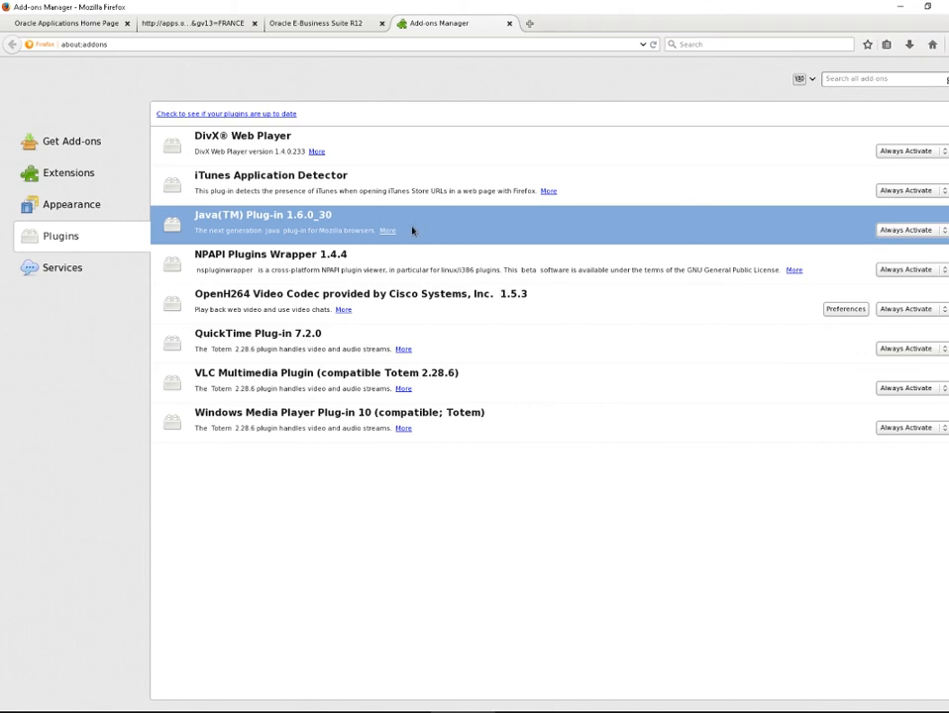
mouse_move(472, 224)
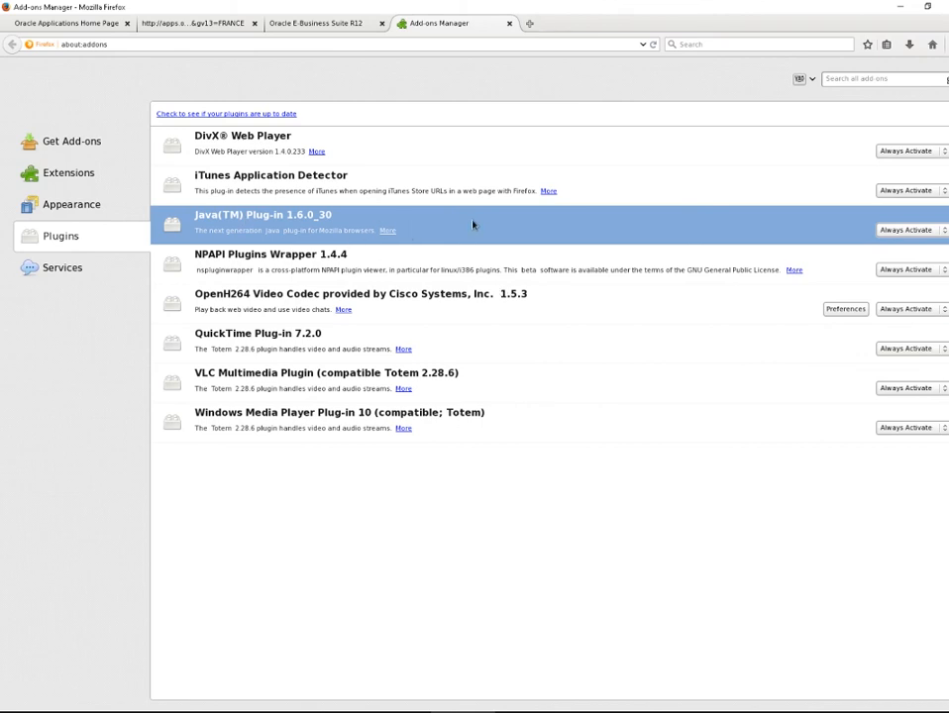
mouse_move(622, 277)
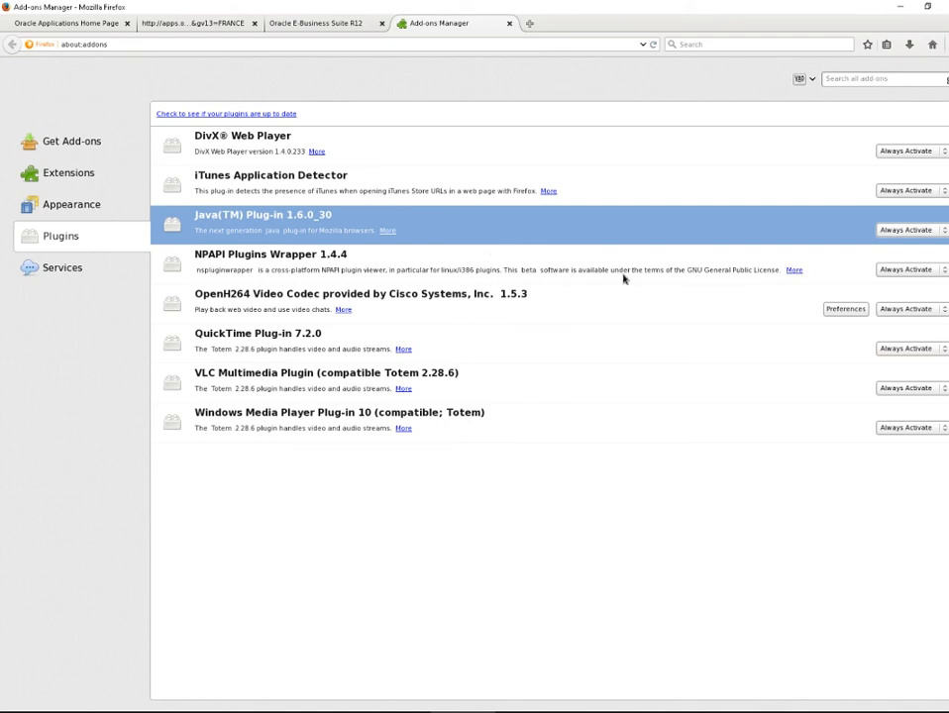
mouse_move(781, 677)
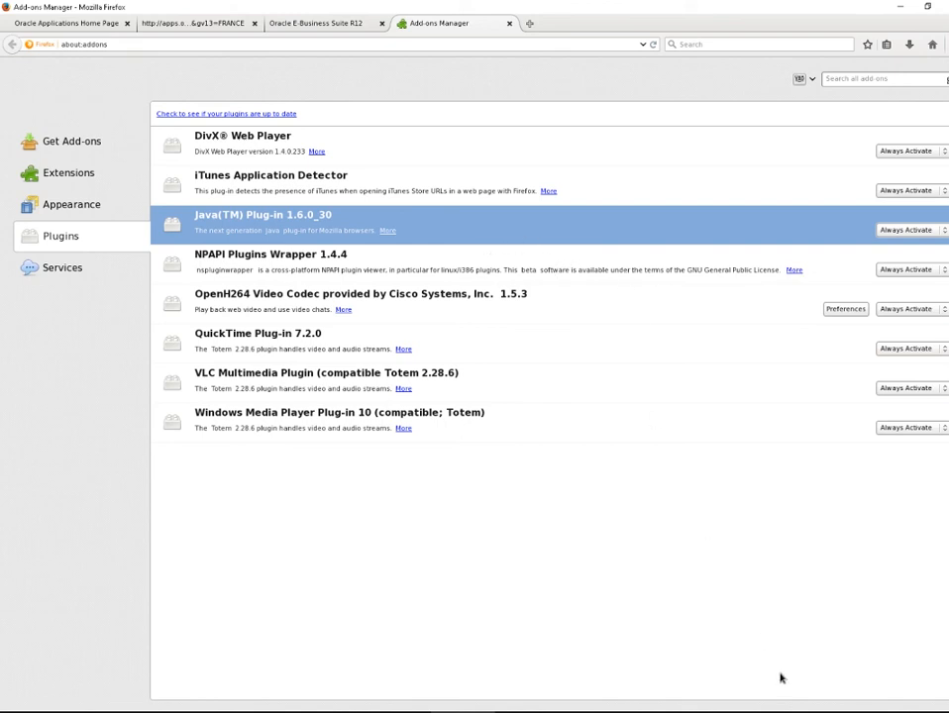